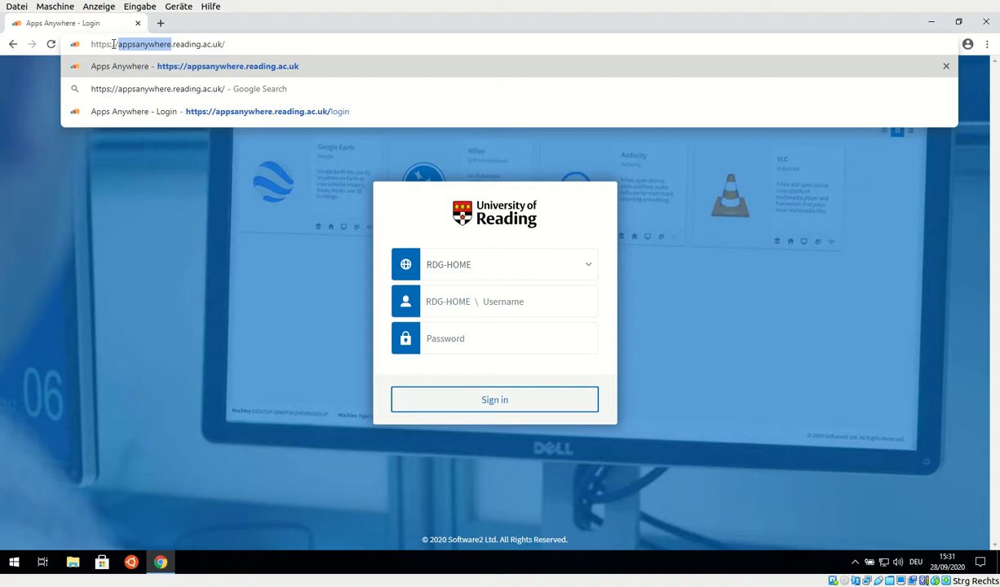
# Step: Go to appsanywhere.reading.ac.uk and sign in with the university username and password
pyautogui.click(88, 44)
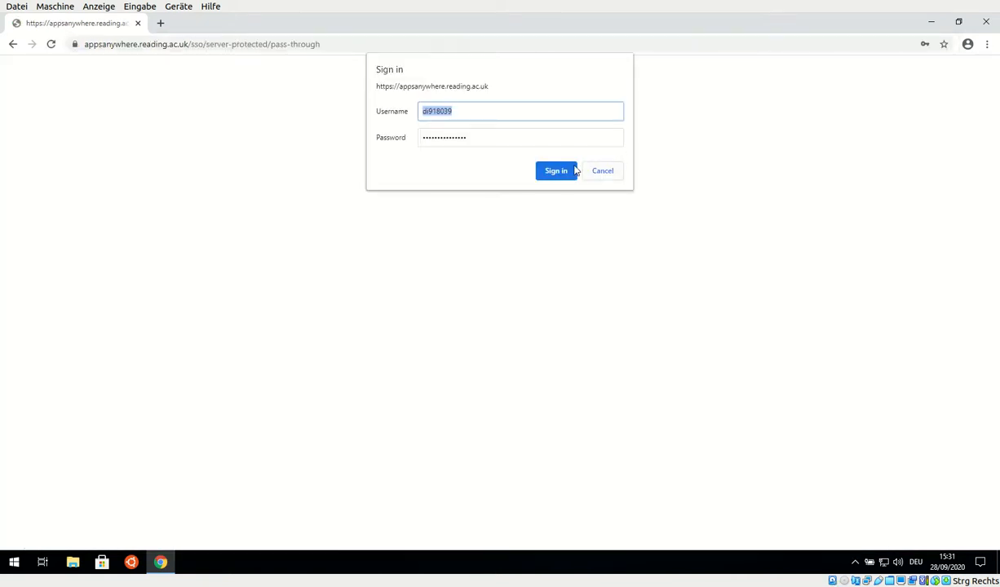
pyautogui.click(555, 171)
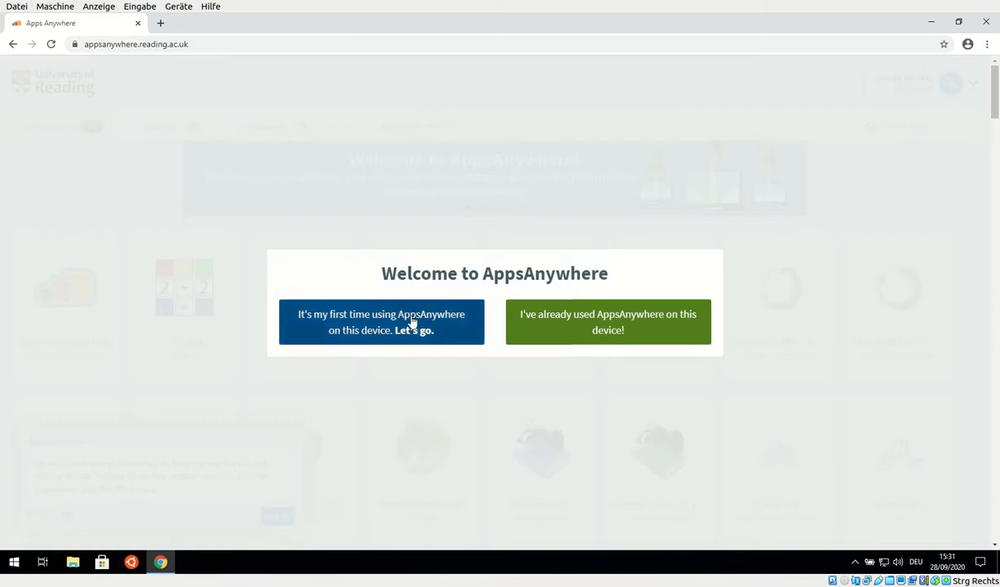
pyautogui.moveTo(377, 329)
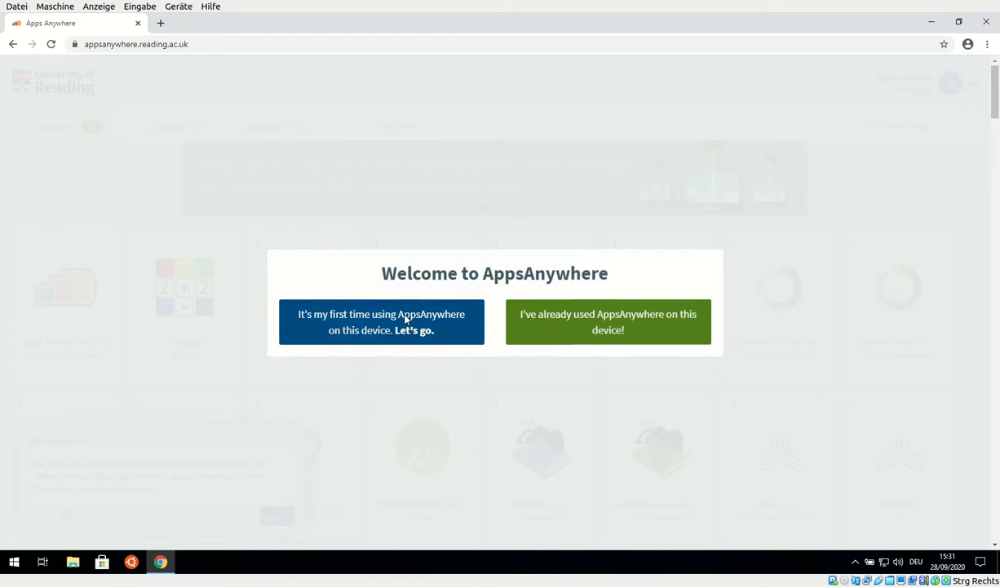
# Step: Choose 'It's my first time using AppsAnywhere on this device' so the installer downloads
pyautogui.click(382, 321)
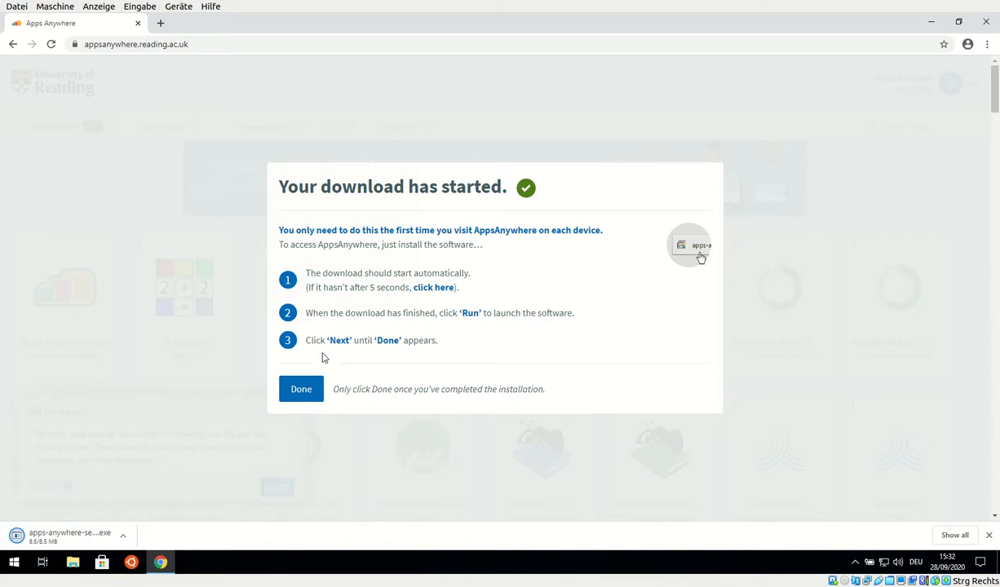
# Step: Run the downloaded AppsAnywhere installer, allow it through User Account Control, and close it when finished
pyautogui.click(68, 534)
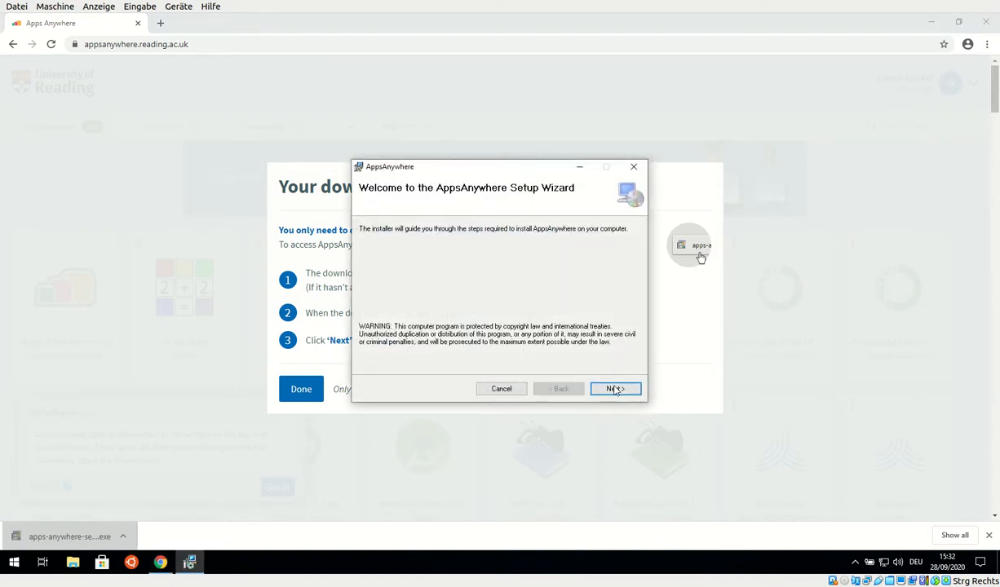
pyautogui.click(616, 388)
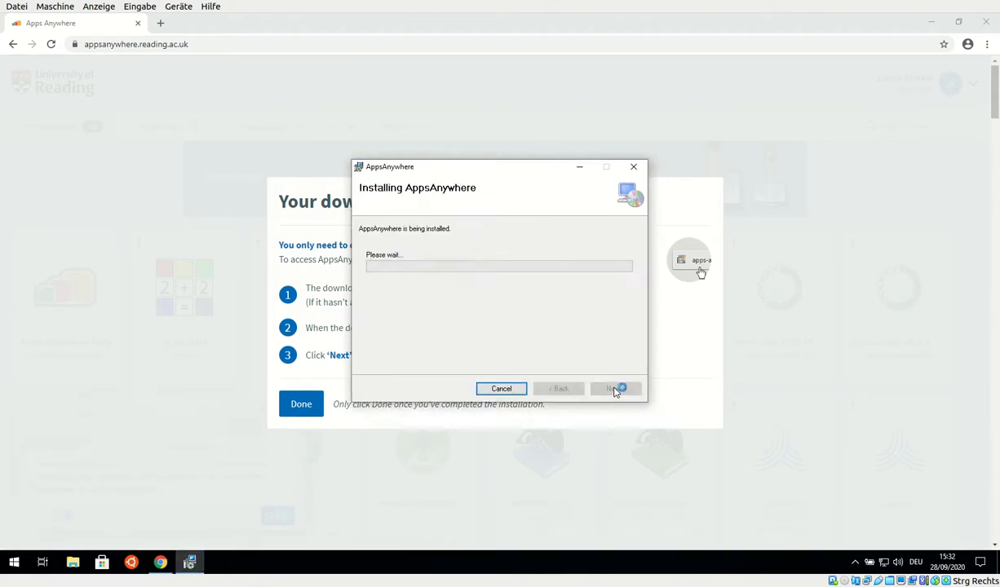
pyautogui.click(612, 388)
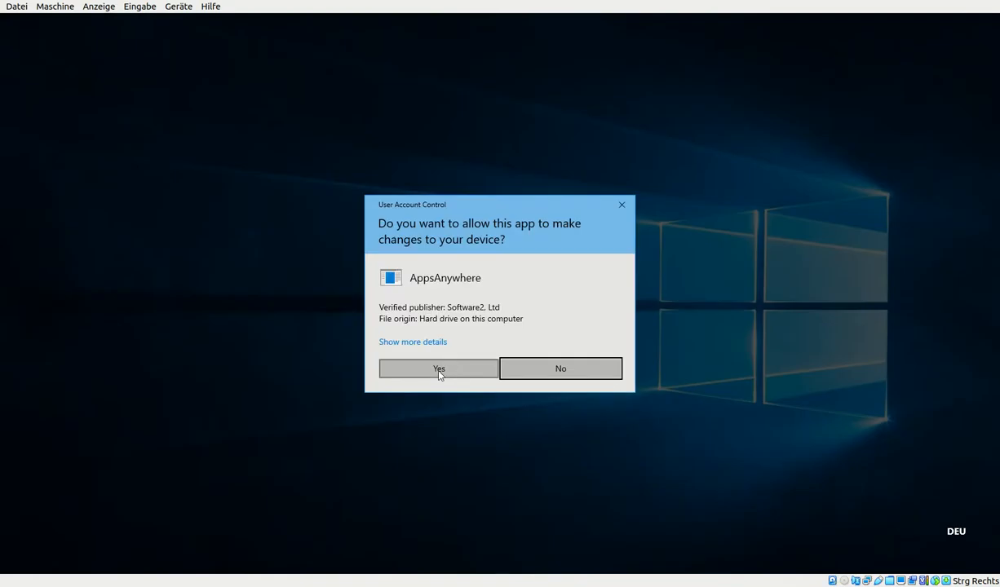
pyautogui.click(439, 369)
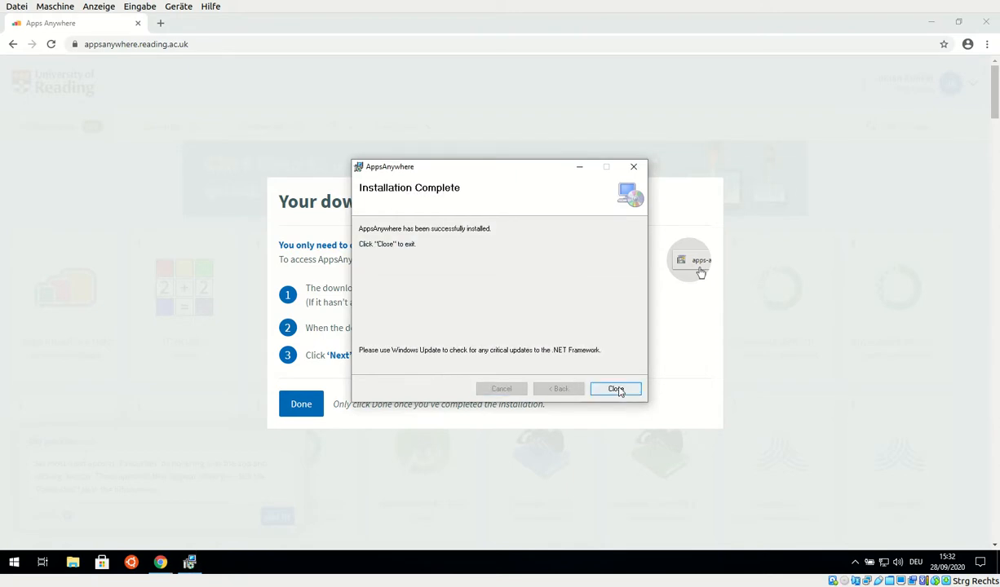
pyautogui.click(617, 388)
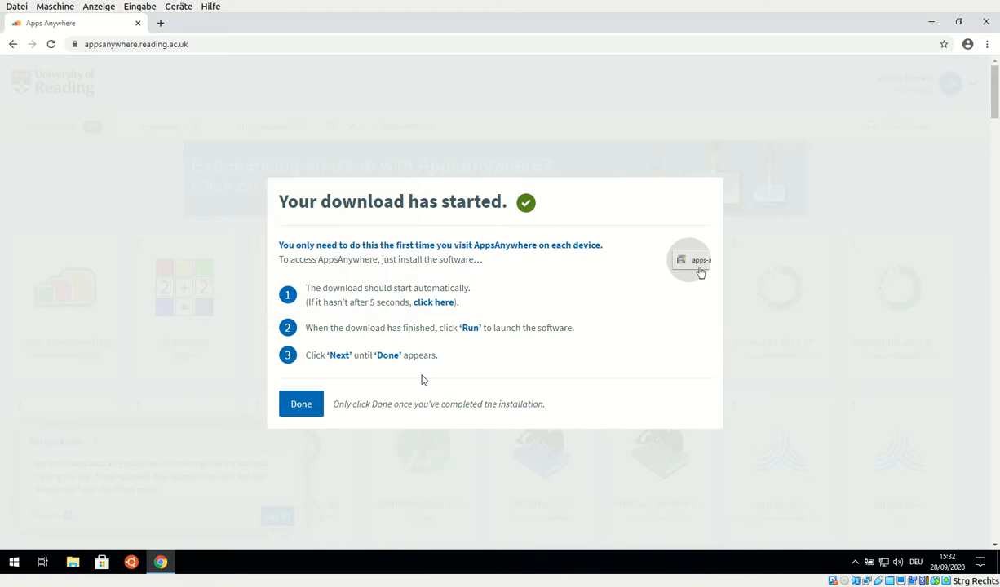
pyautogui.moveTo(78, 515)
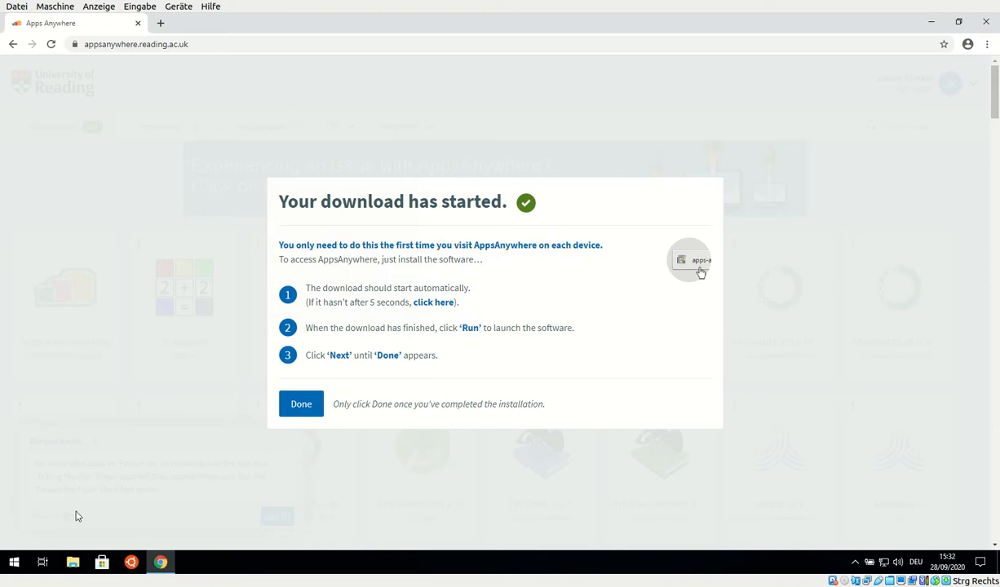
pyautogui.moveTo(81, 515)
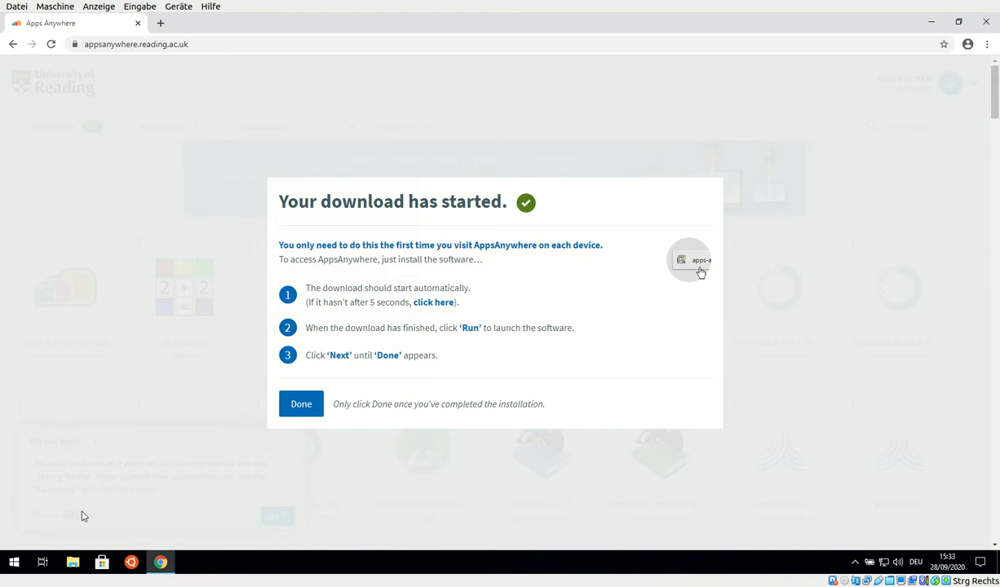
# Step: Confirm with Done on the 'Your download has started' page so device validation starts
pyautogui.click(300, 405)
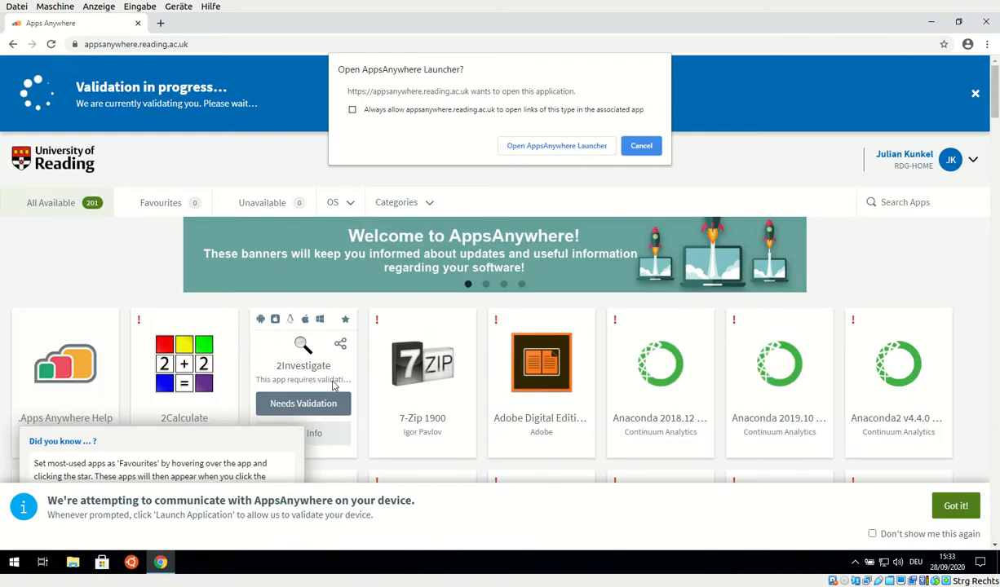
pyautogui.moveTo(601, 121)
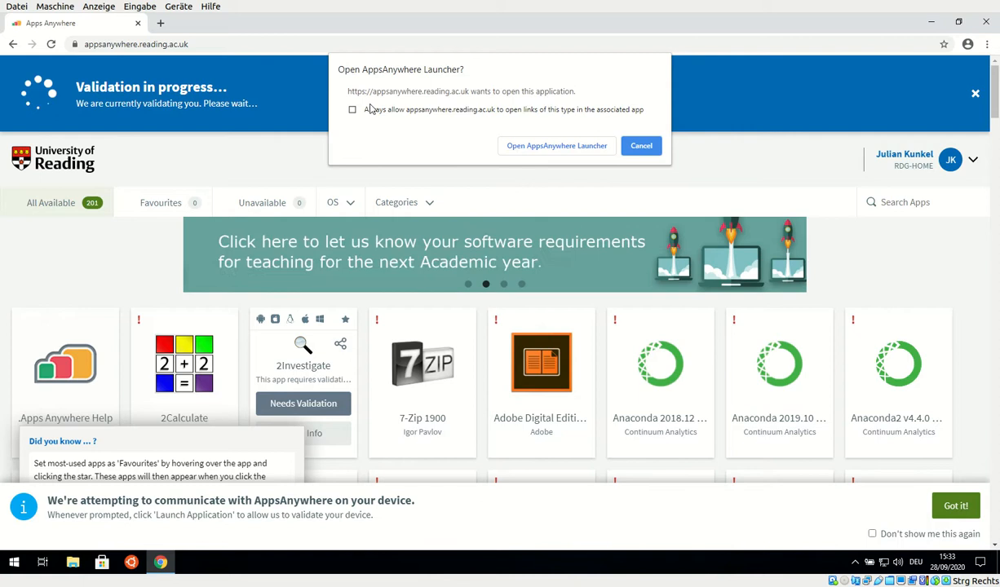
# Step: Always allow appsanywhere.reading.ac.uk to open launcher links and open the AppsAnywhere Launcher
pyautogui.click(352, 110)
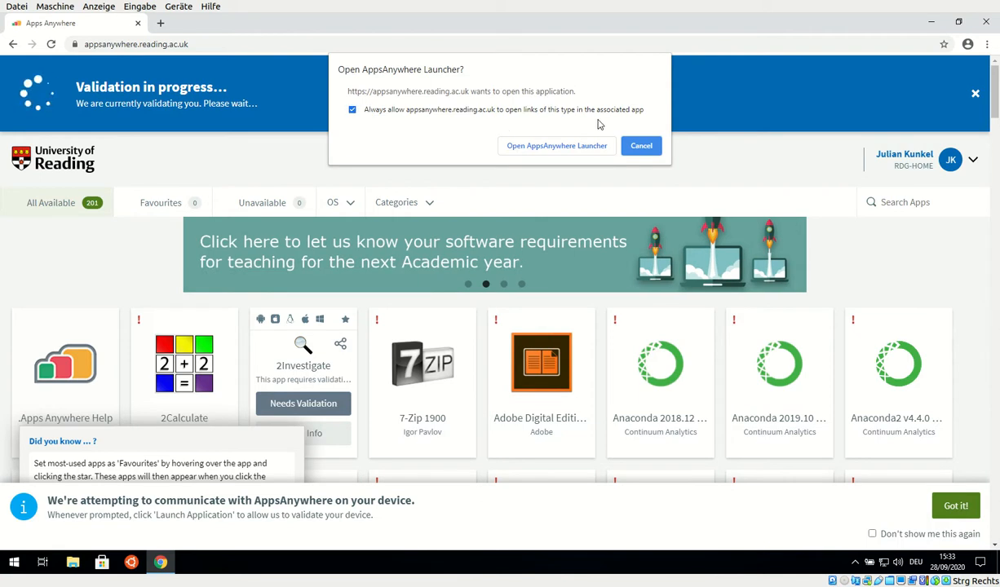
pyautogui.click(556, 146)
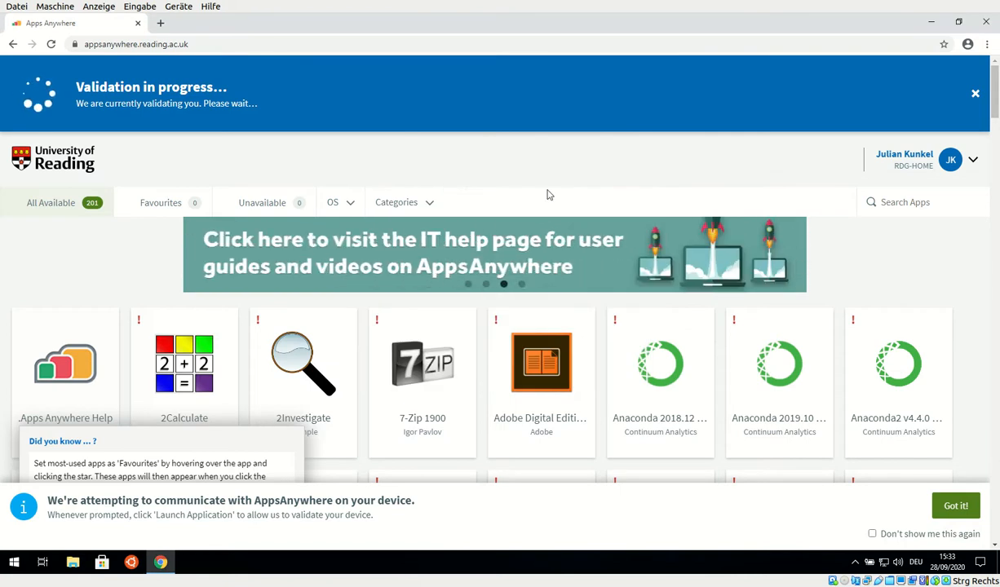
# Step: Scroll the app catalogue to the 7-Zip 1900 tile while validation finishes and Launch appears
pyautogui.scroll(-3)
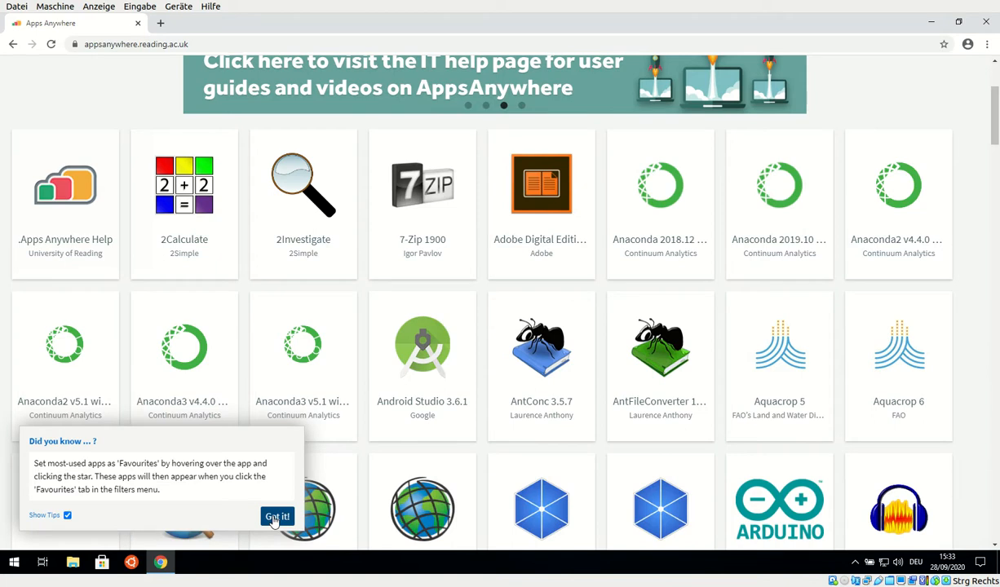
pyautogui.scroll(-3)
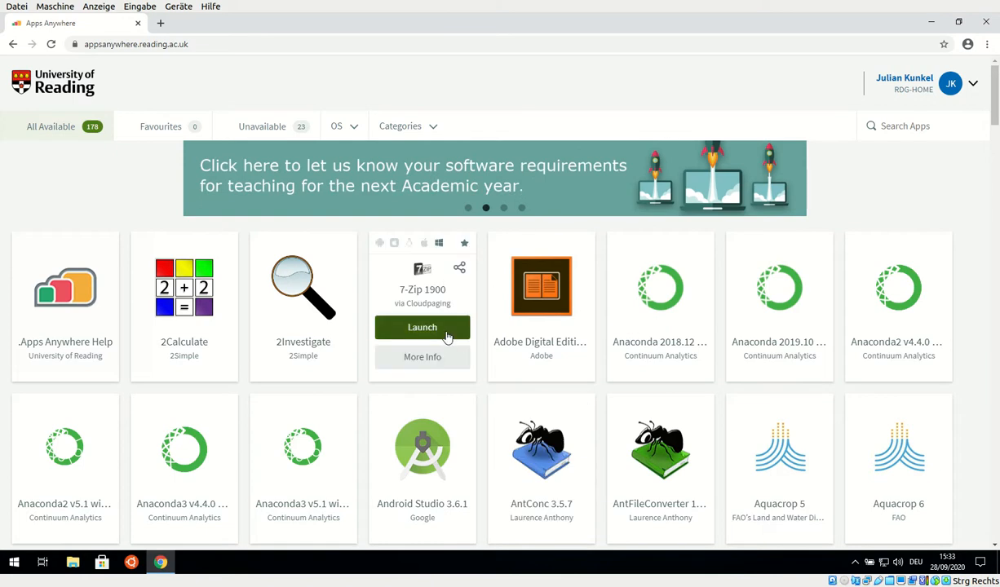
# Step: Launch 7-Zip 1900 from its catalogue tile so Cloudpaging Player runs it on the desktop
pyautogui.click(423, 326)
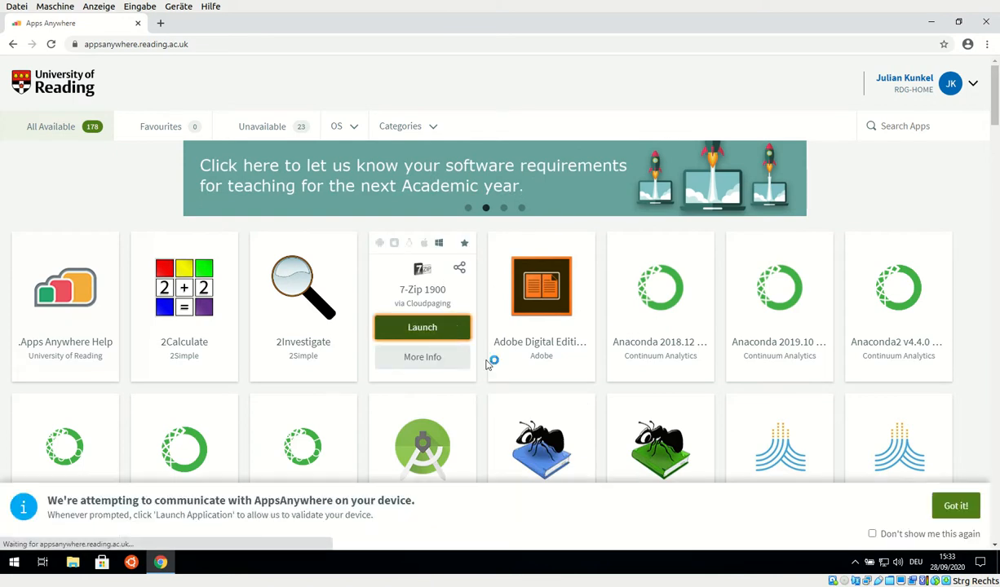
pyautogui.click(421, 327)
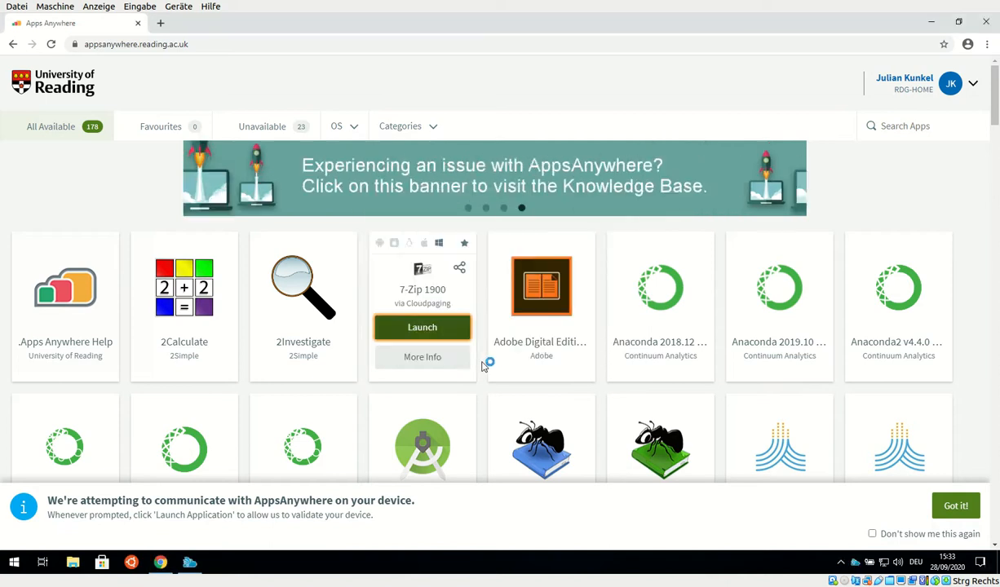
pyautogui.click(422, 326)
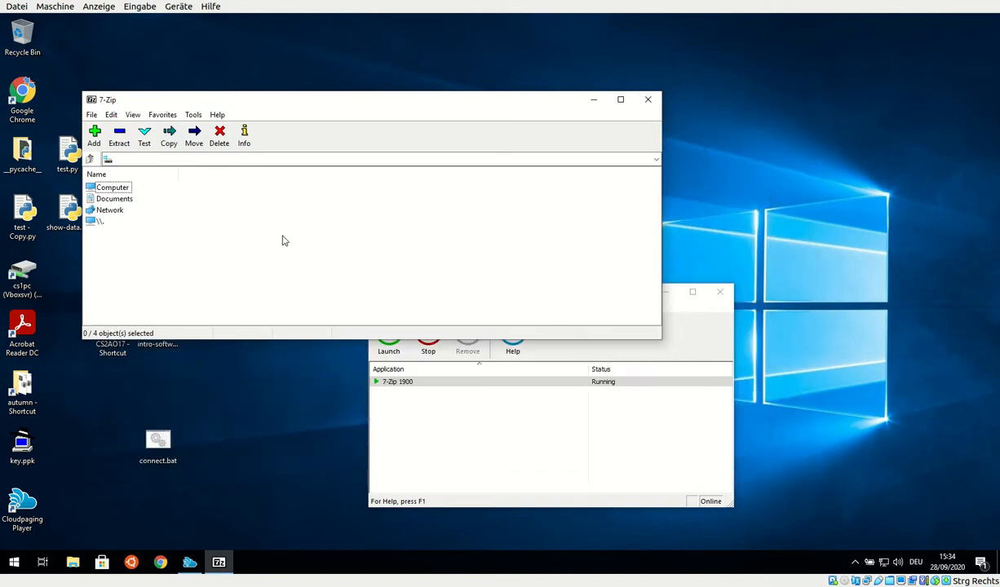
pyautogui.moveTo(455, 203)
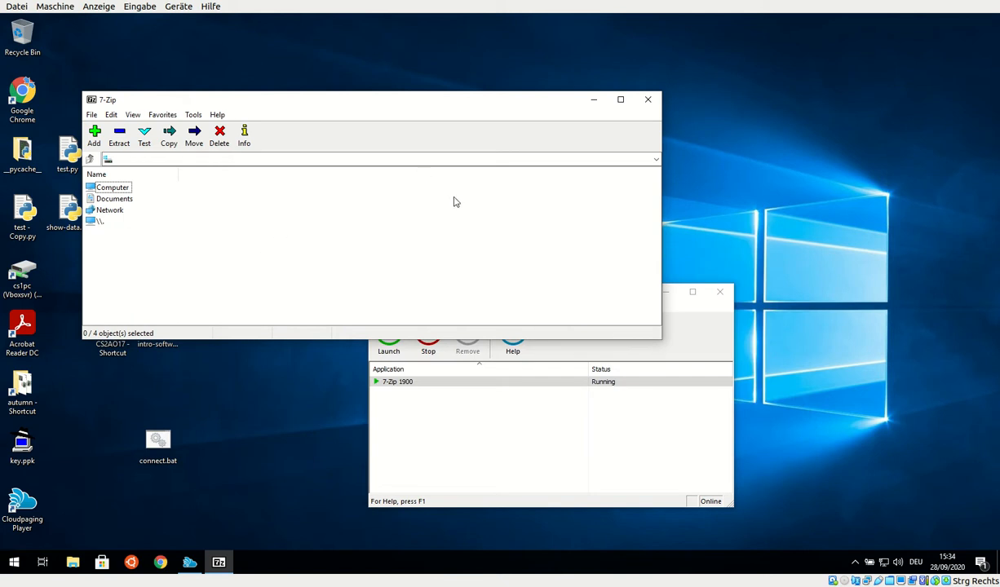
pyautogui.click(648, 100)
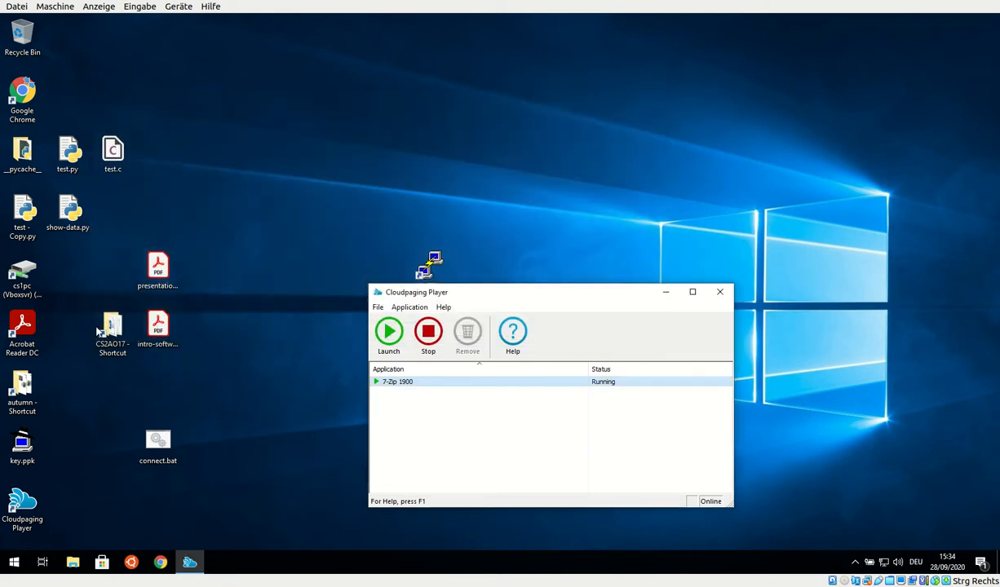
pyautogui.click(13, 561)
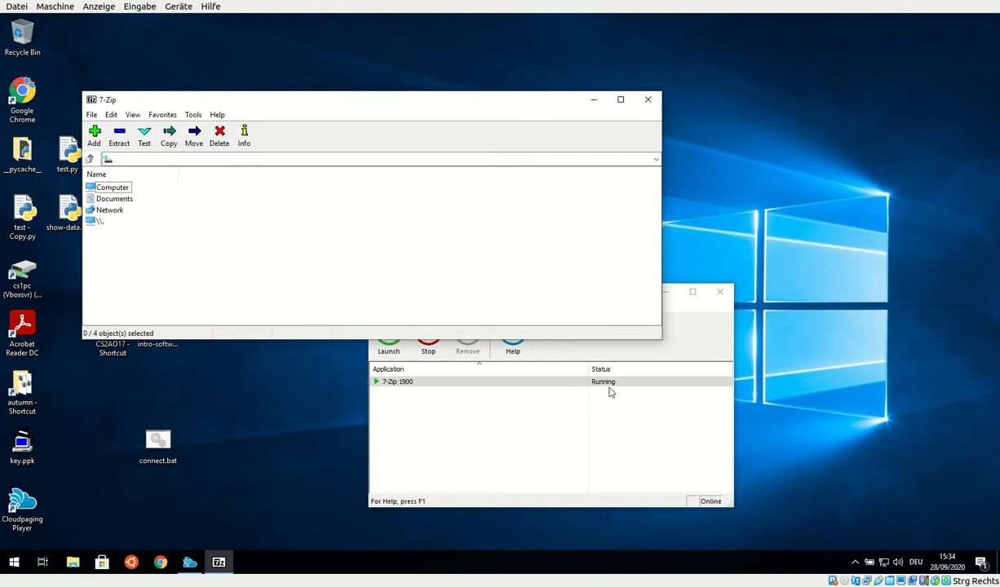
pyautogui.moveTo(522, 391)
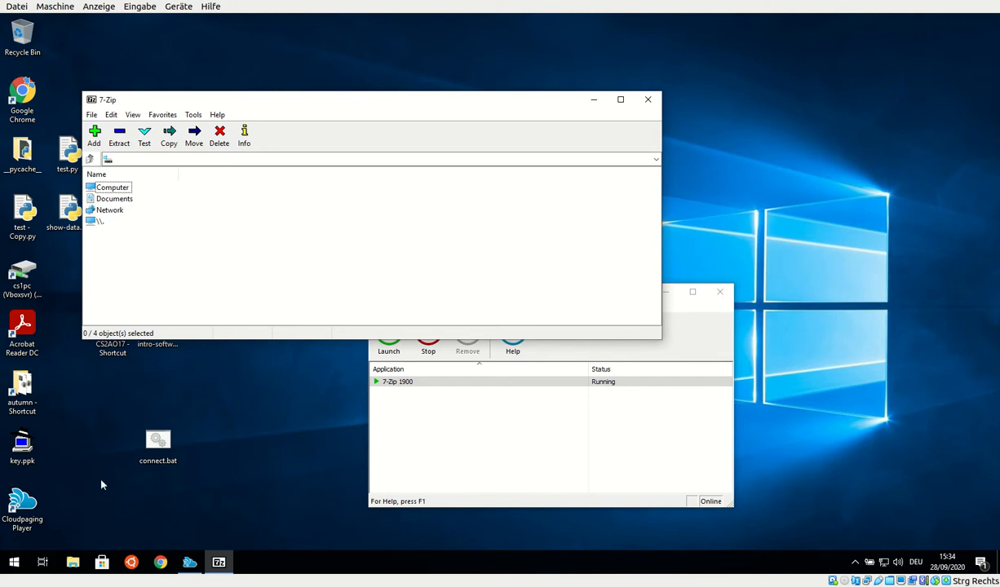
pyautogui.moveTo(189, 406)
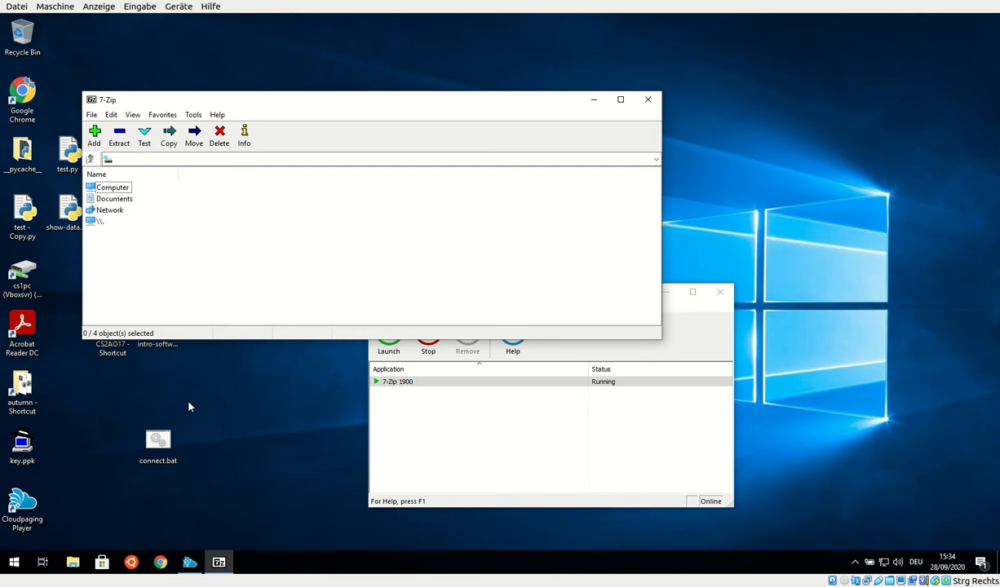
pyautogui.moveTo(241, 264)
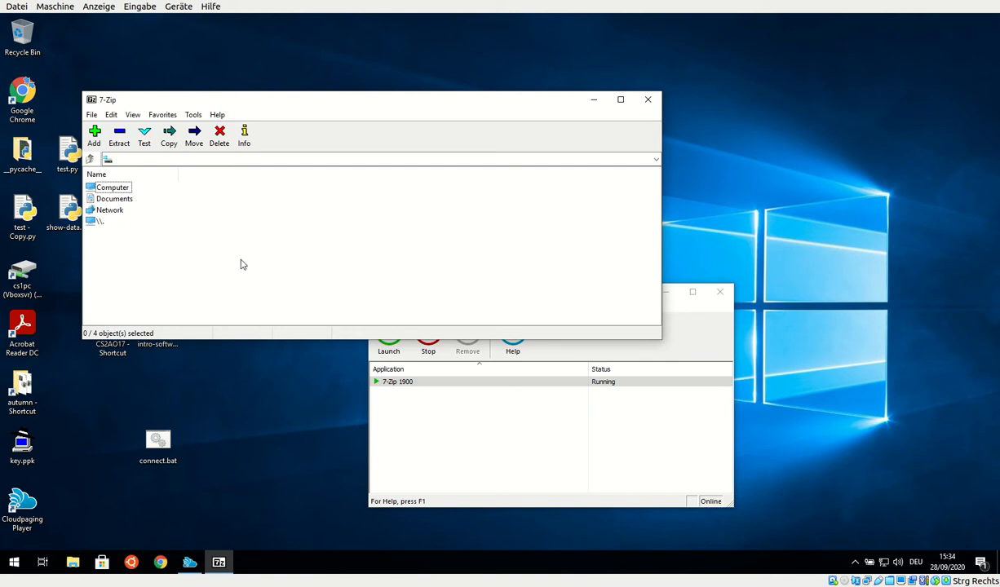
pyautogui.moveTo(313, 261)
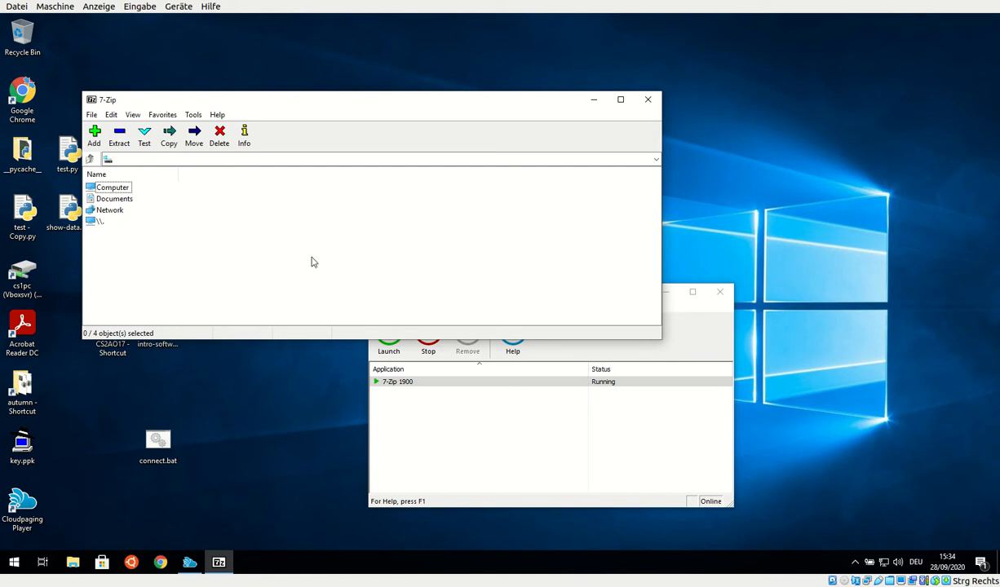